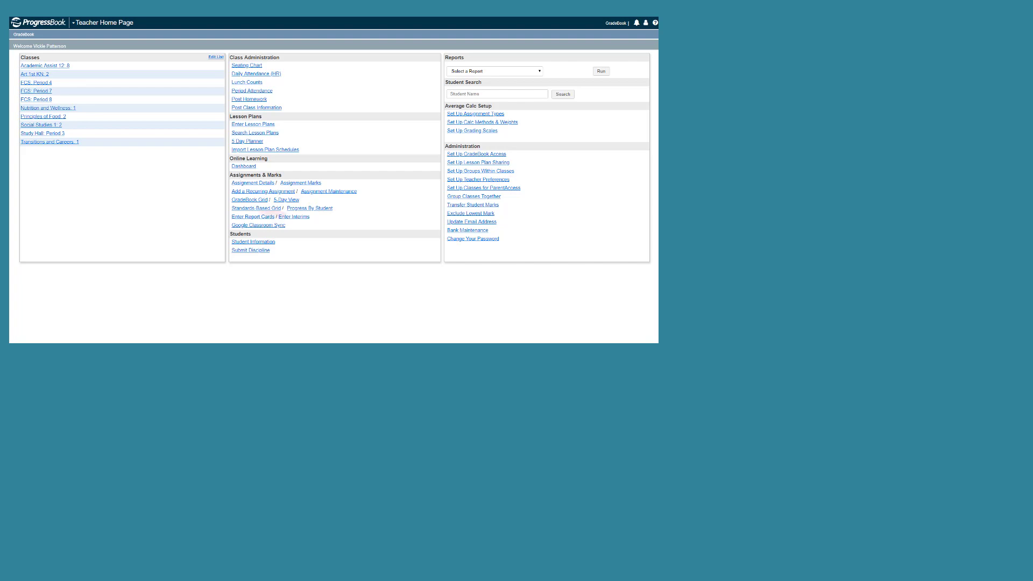
Go to the Nutrition and Wellness: 1 class dashboard from the teacher home page.
click(47, 108)
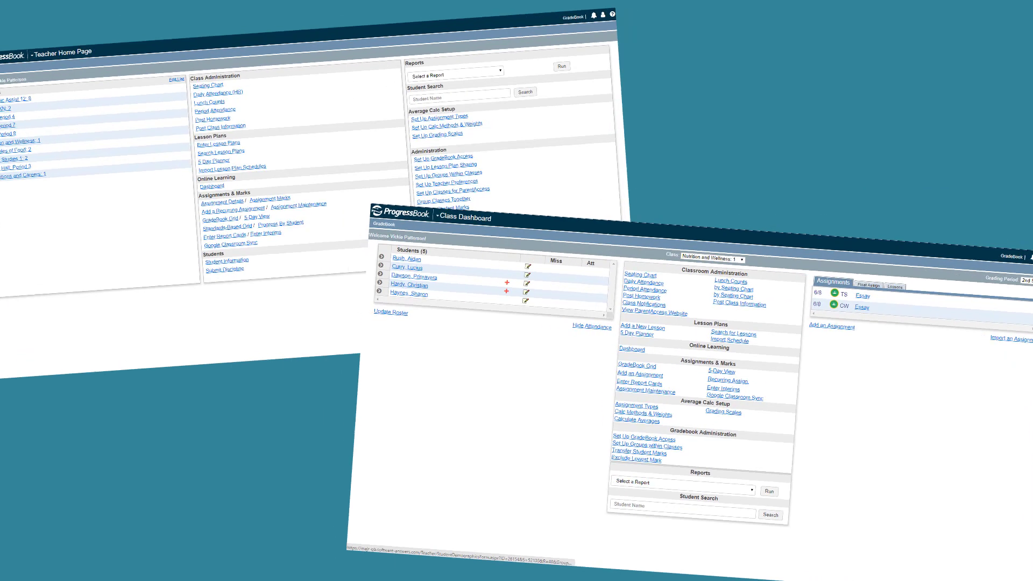
Reach the Google Classroom Sync page and begin signing in with a Google account.
click(735, 397)
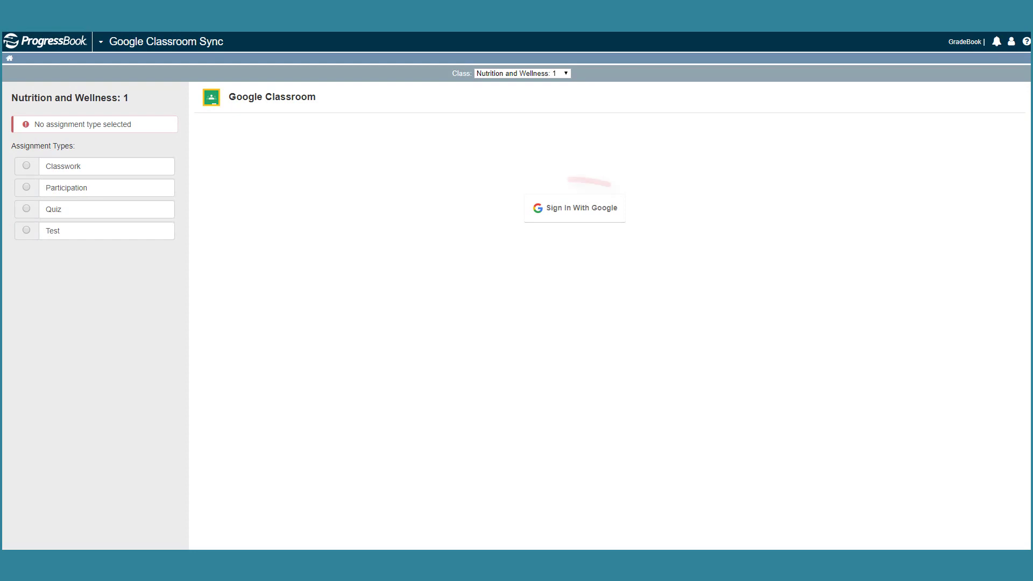
click(574, 208)
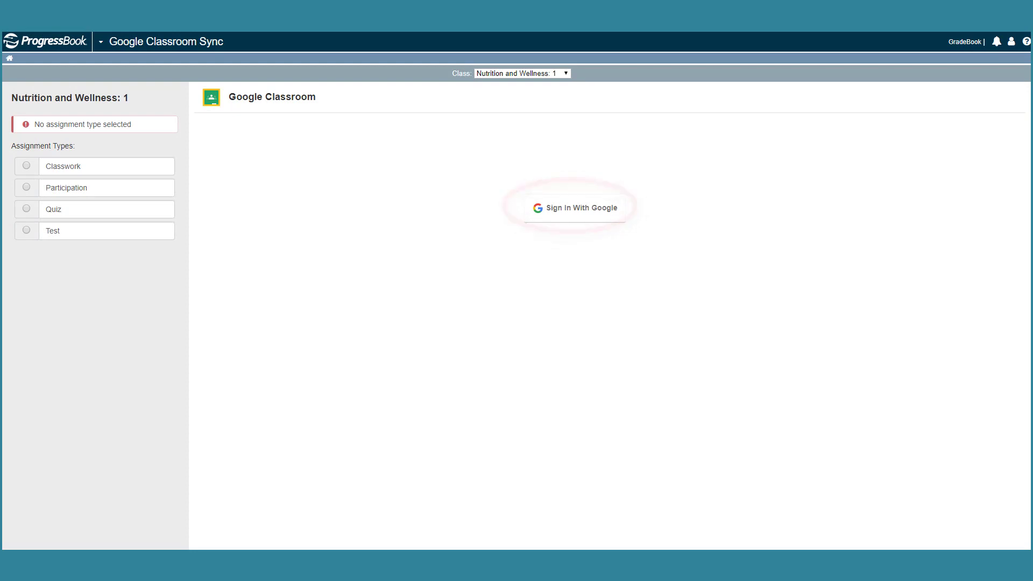
click(575, 208)
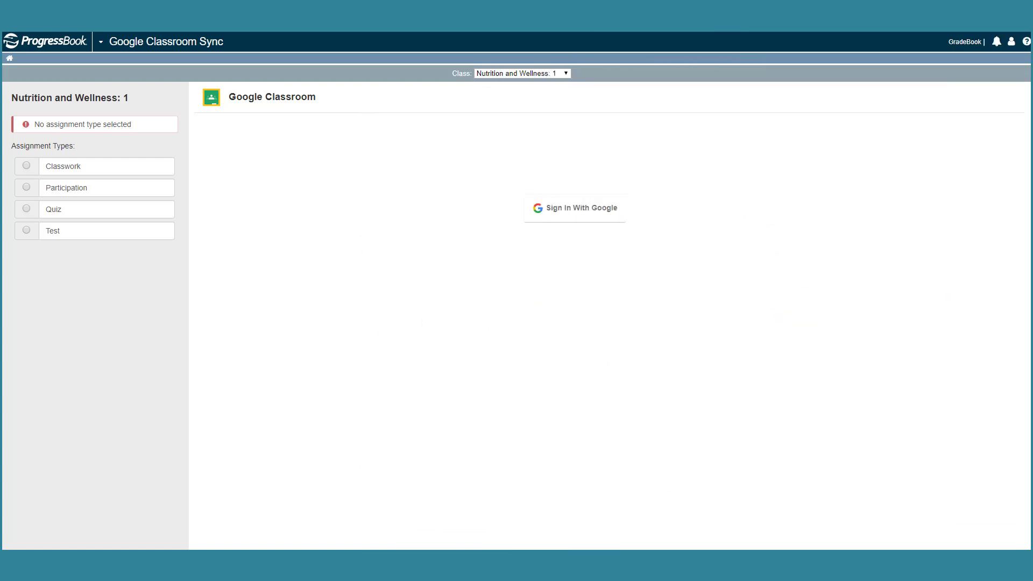
Choose Test as the assignment type for the imported Google Classroom marks.
click(521, 72)
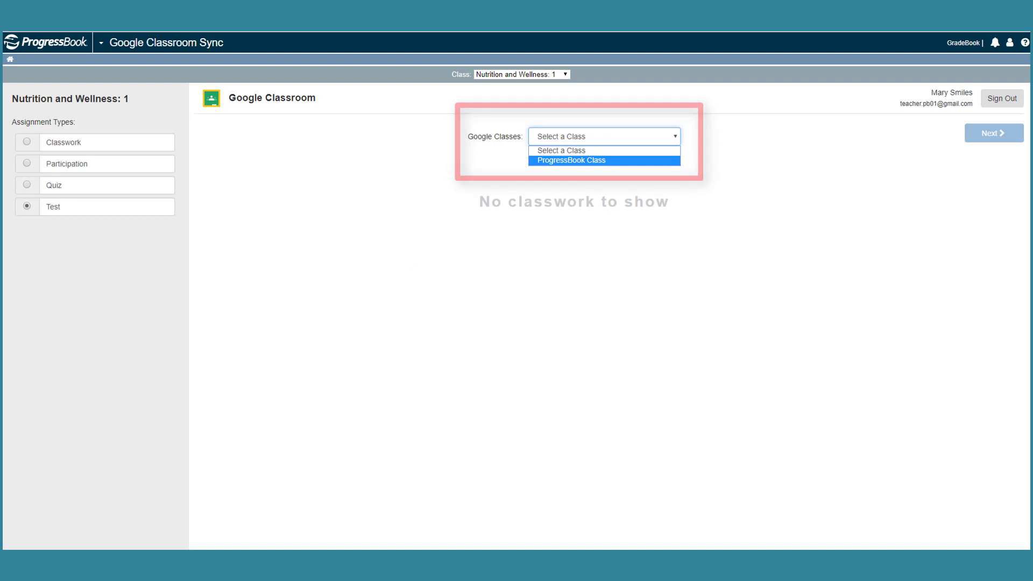
Load classwork from ProgressBook Class and select the Essay assignment for import.
click(570, 160)
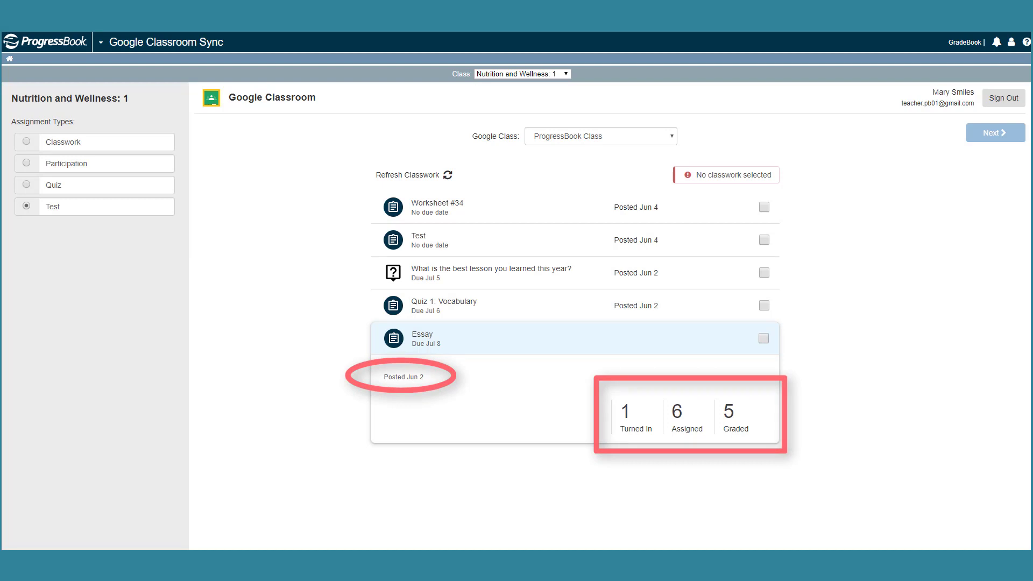
click(764, 338)
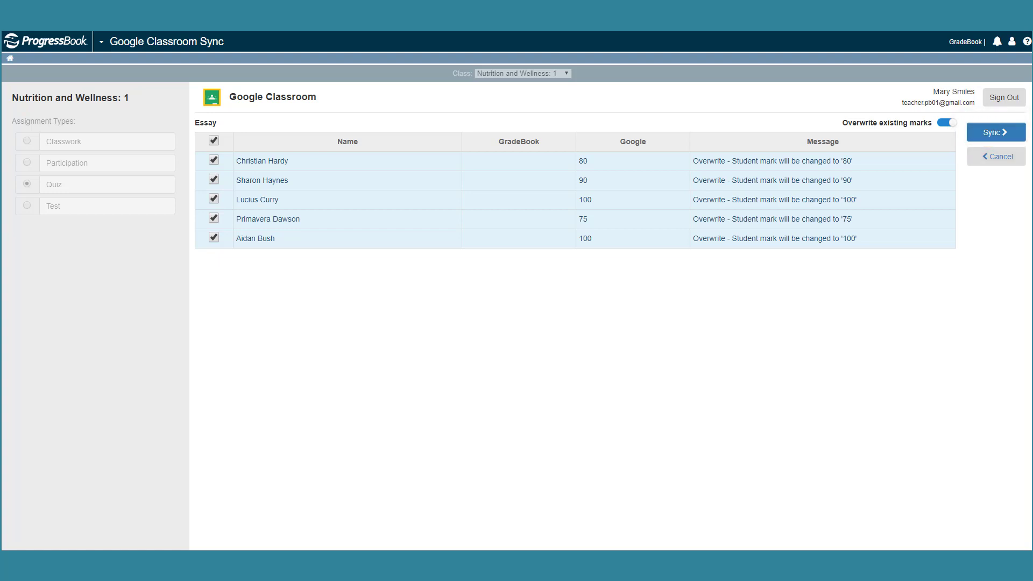
Sync the Essay marks into the gradebook, overwriting existing marks for all five students.
click(995, 132)
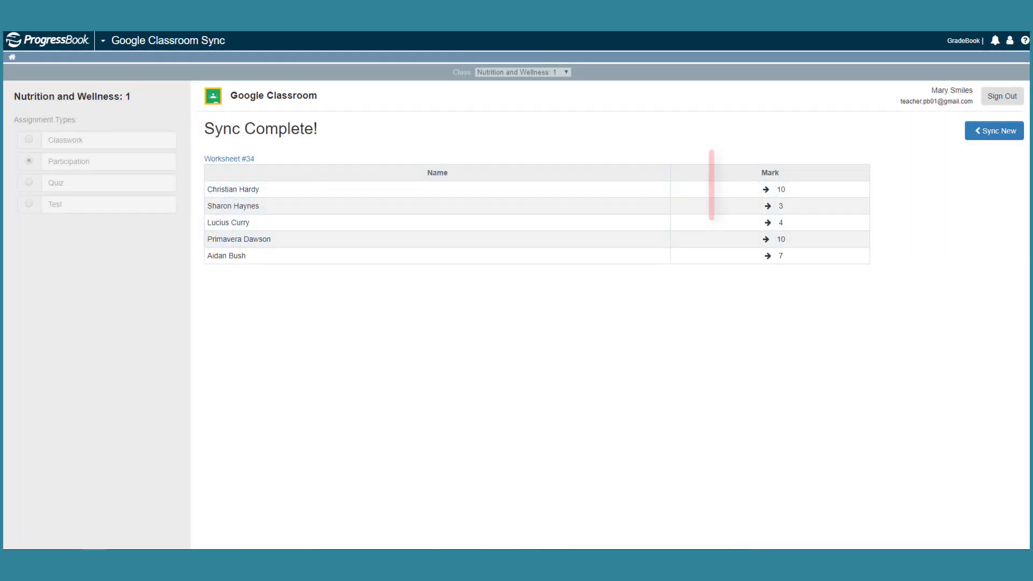